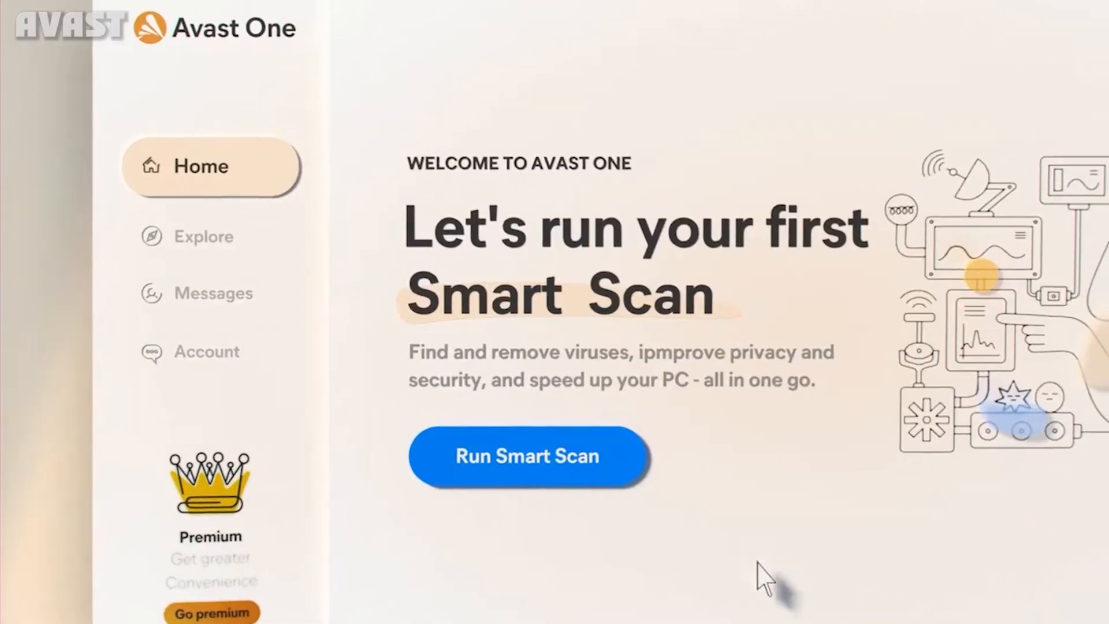
# Step: Go to the Explore section and choose PC Speedup under Smooth Performance
pyautogui.click(206, 236)
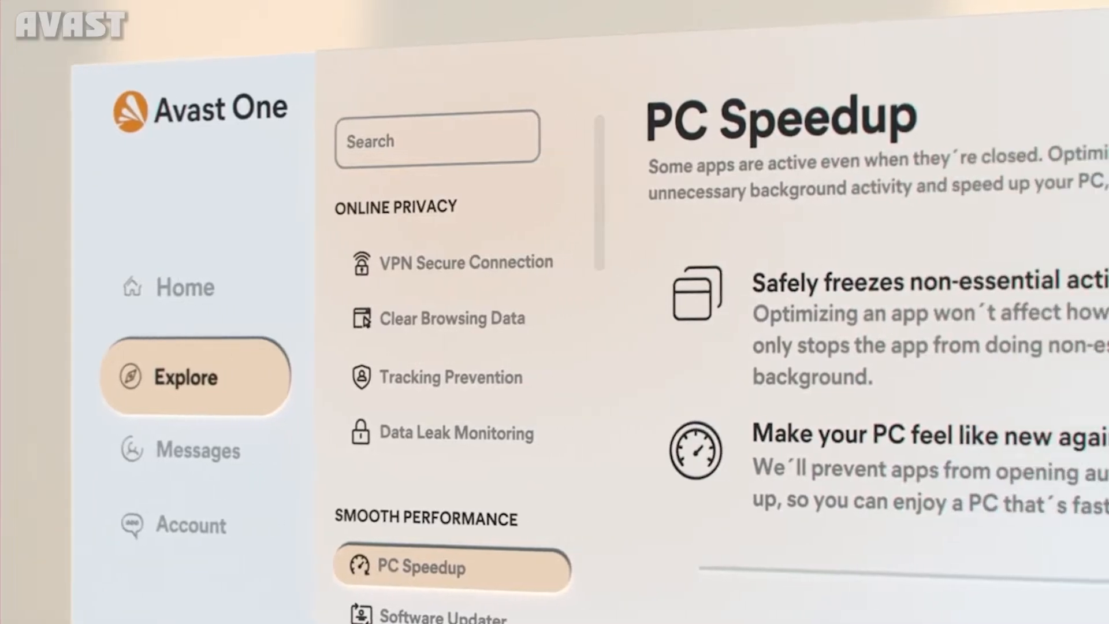
pyautogui.click(451, 568)
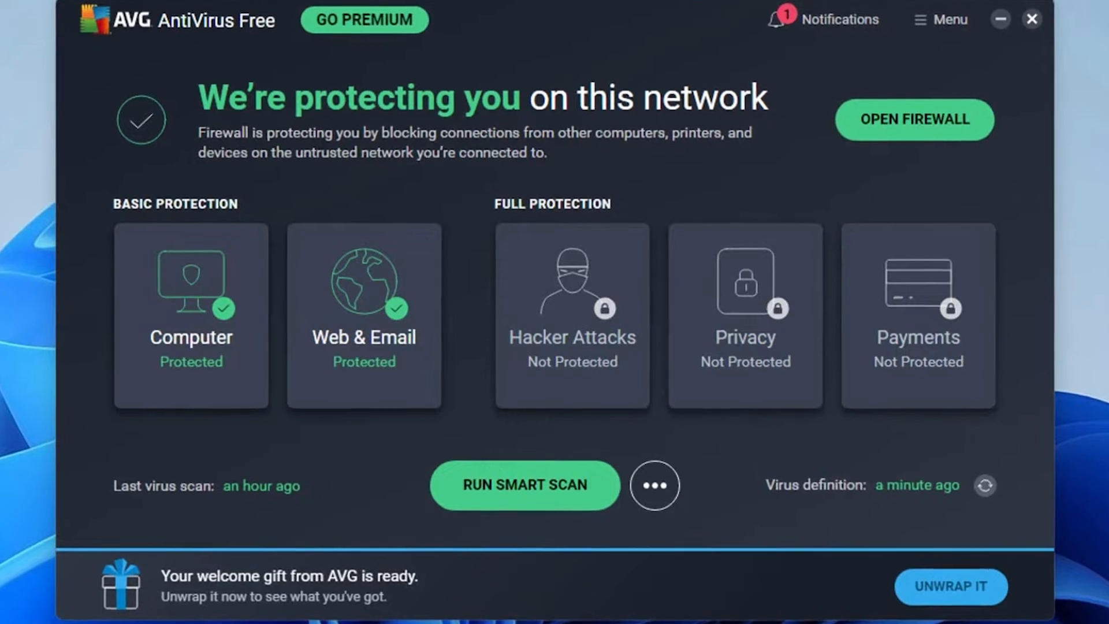
# Step: Switch from the AVG dashboard to Avast's Protection > Scans page, where the AvastUI.exe Bad Image error appears
pyautogui.click(941, 20)
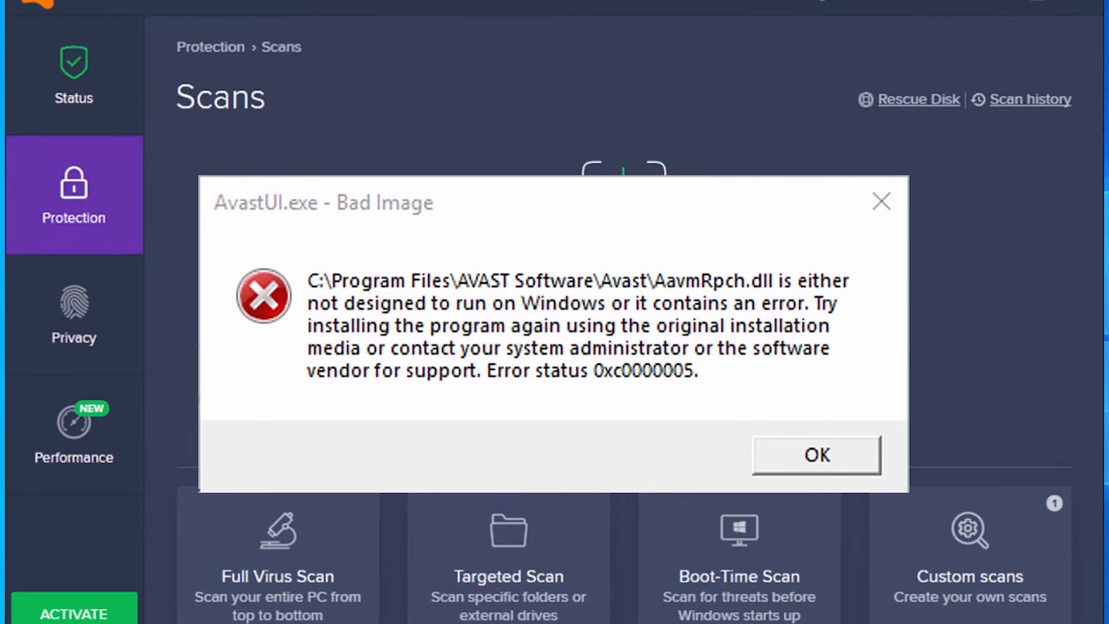
pyautogui.click(814, 455)
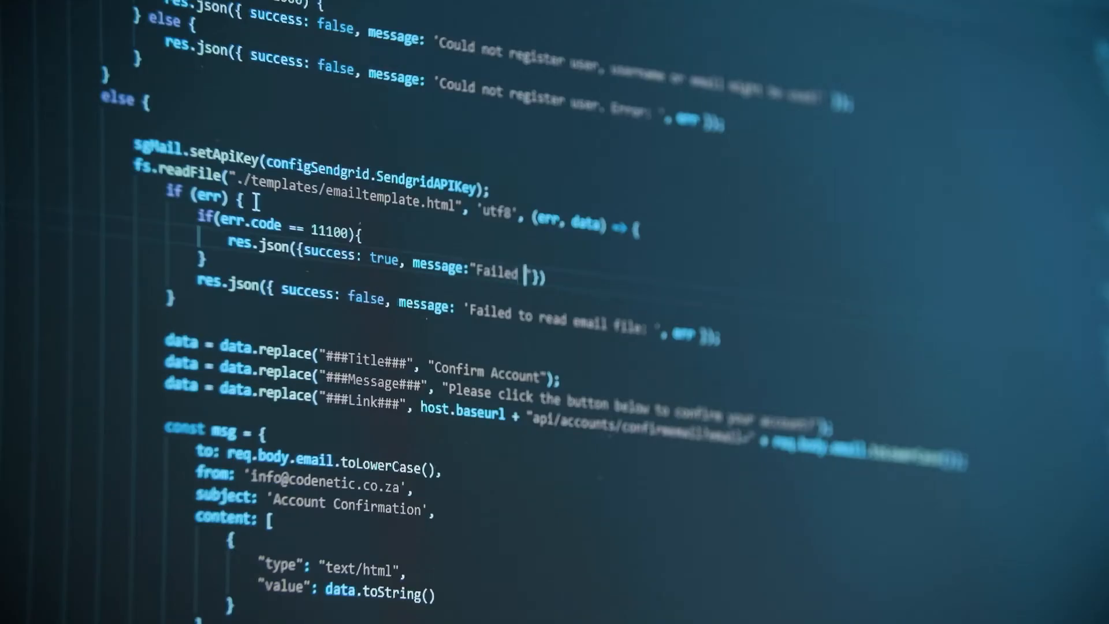
pyautogui.write('with err')
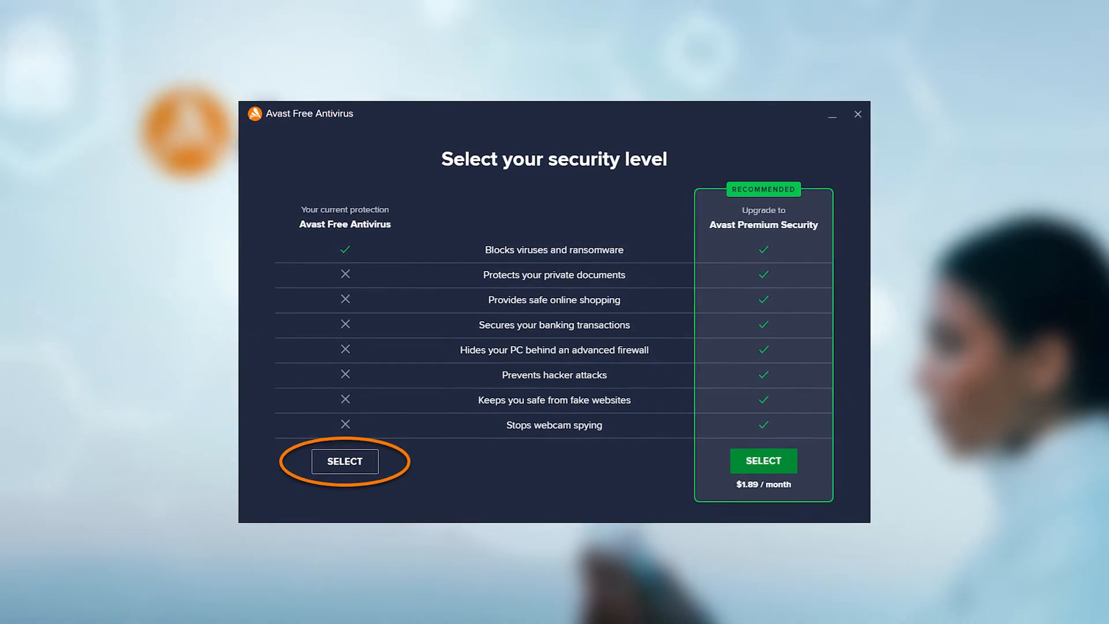
# Step: Choose SELECT for the free plan in the Select your security level comparison window
pyautogui.click(344, 461)
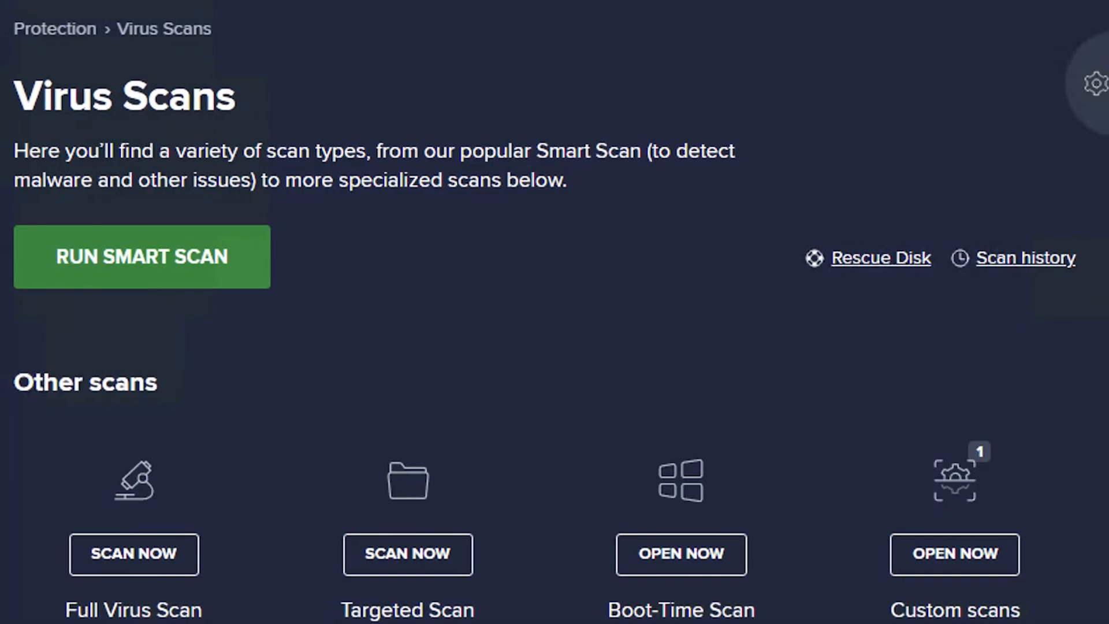